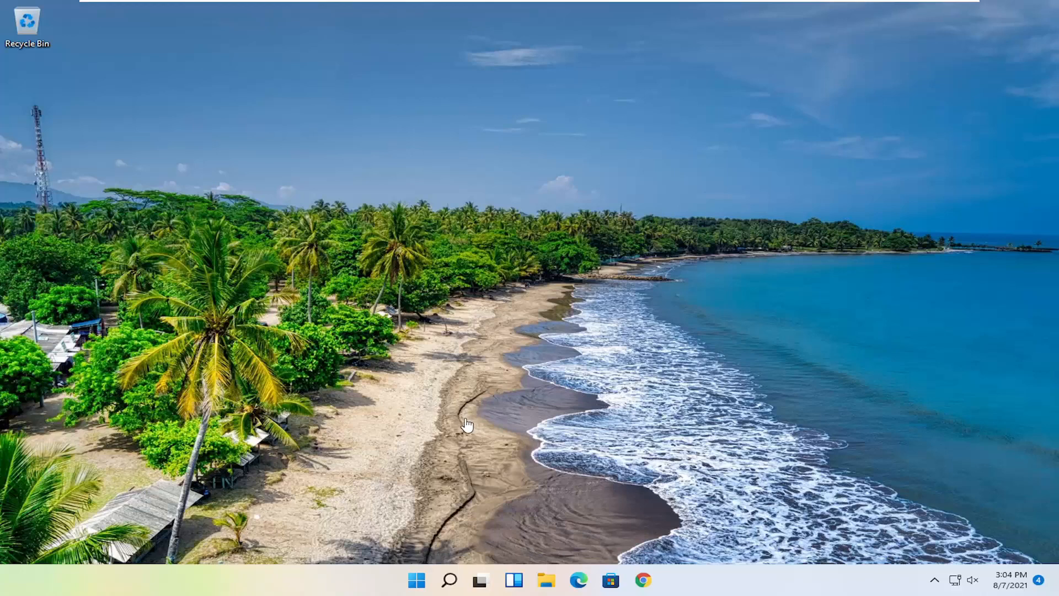
{"action": "mouse_move", "coordinate": [587, 391]}
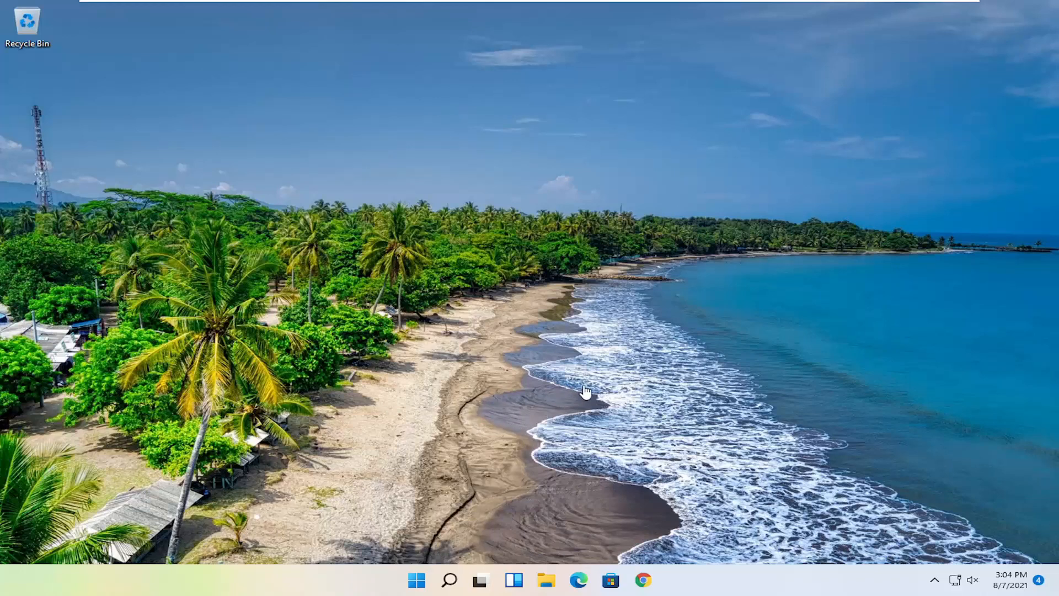
{"action": "mouse_move", "coordinate": [646, 579]}
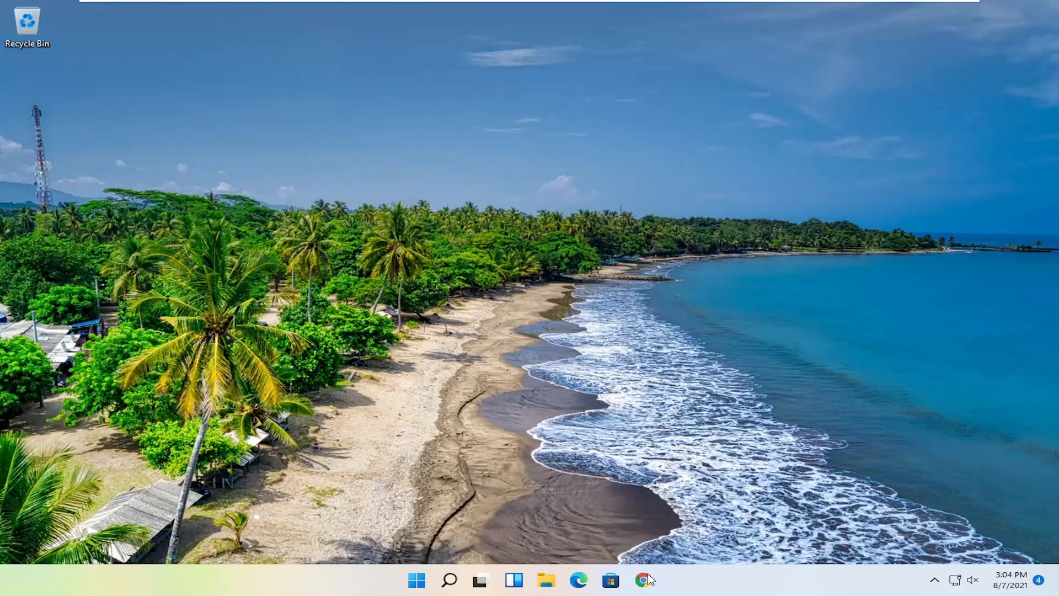
Launch Chrome from the taskbar and reach Settings through the three-dot menu.
{"action": "left_click", "coordinate": [640, 576]}
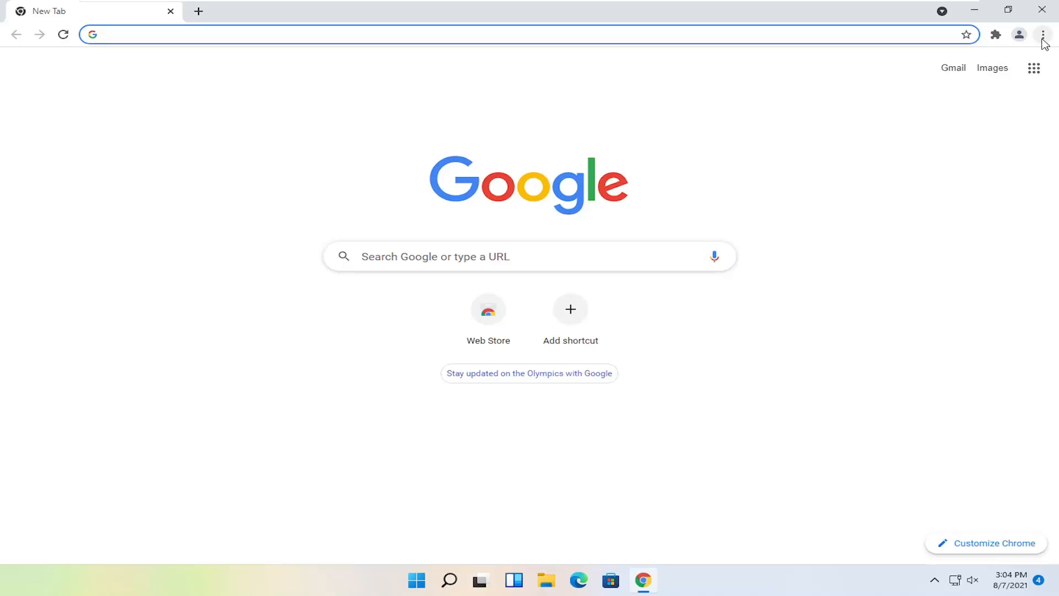
{"action": "left_click", "coordinate": [1044, 34]}
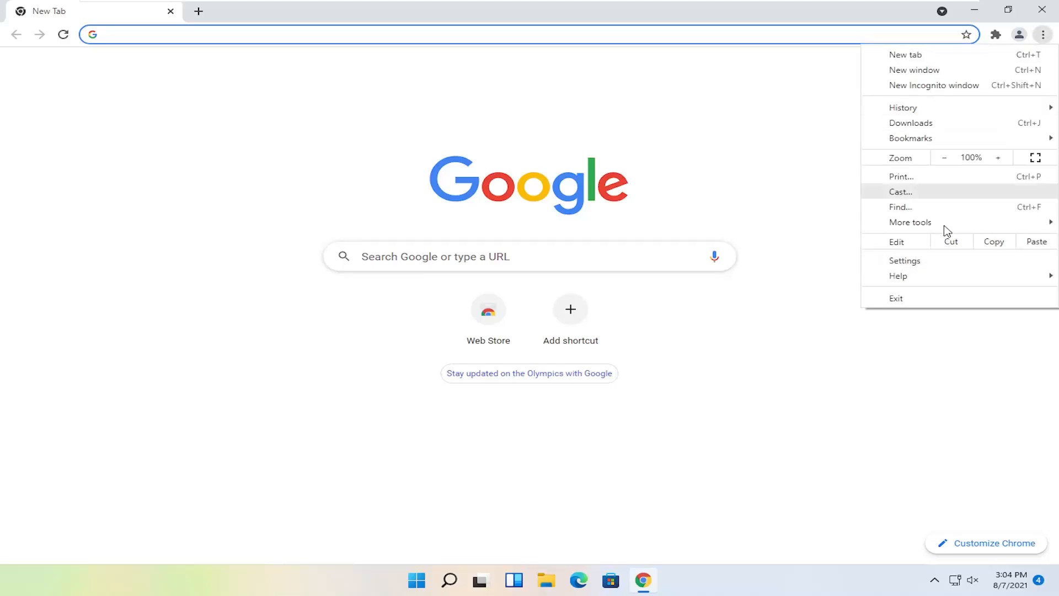
{"action": "left_click", "coordinate": [904, 260]}
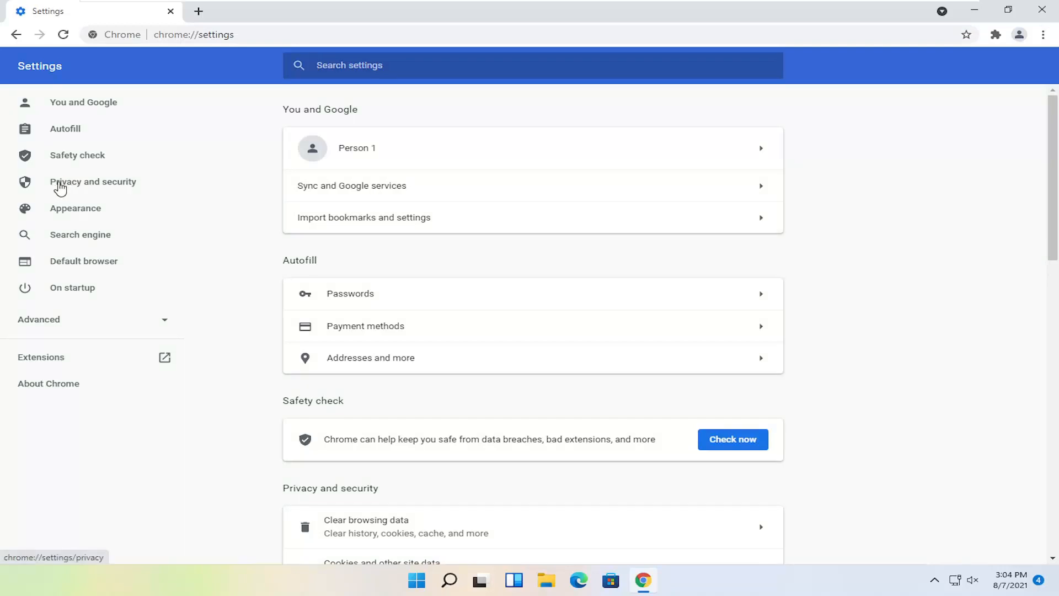
Reach Site Settings under Privacy and security and scroll to the Content section.
{"action": "left_click", "coordinate": [93, 181]}
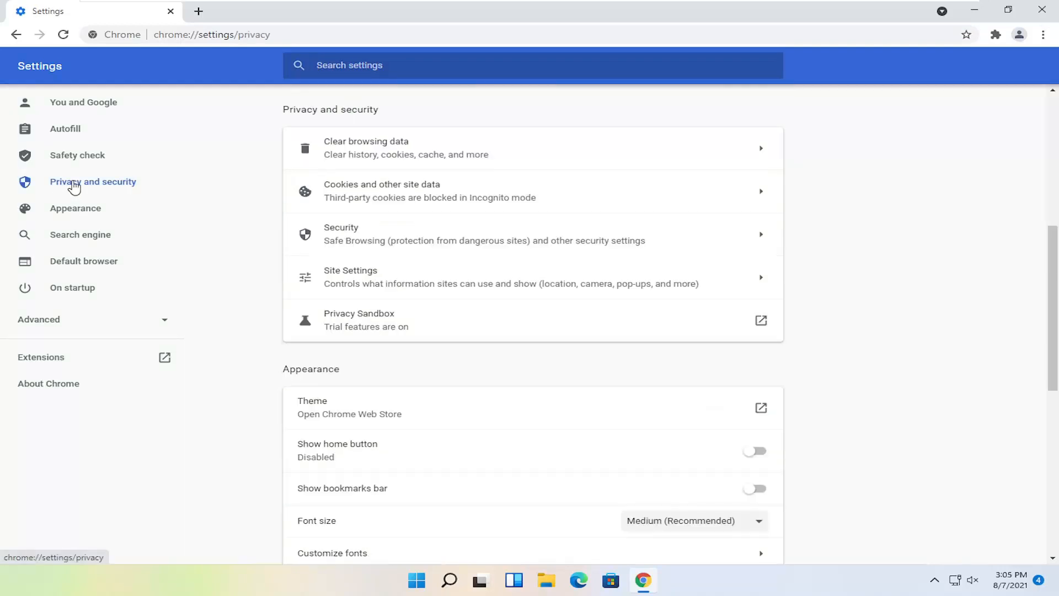
{"action": "mouse_move", "coordinate": [356, 289]}
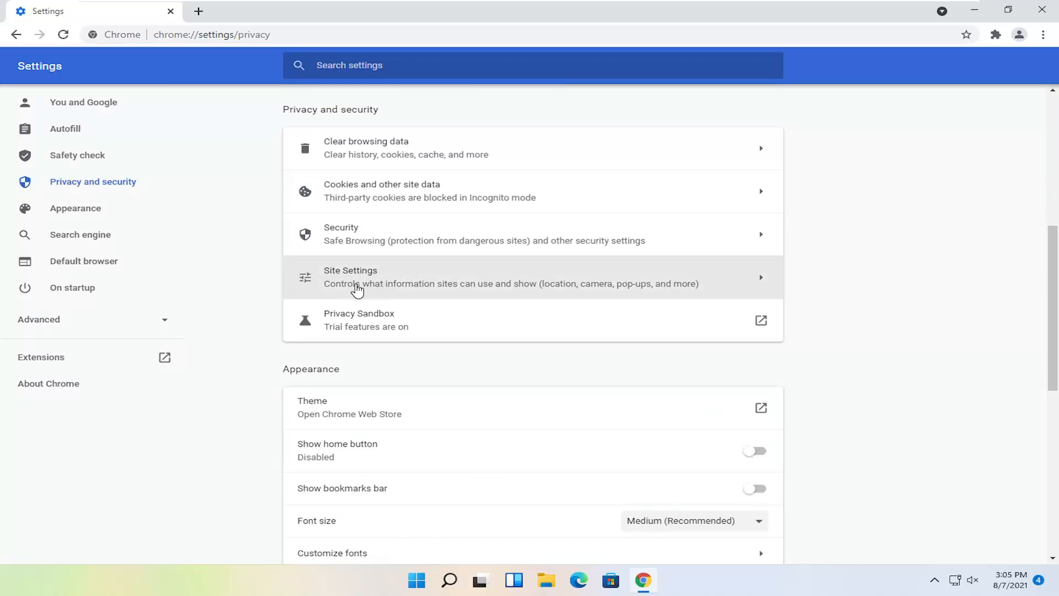
{"action": "mouse_move", "coordinate": [437, 291]}
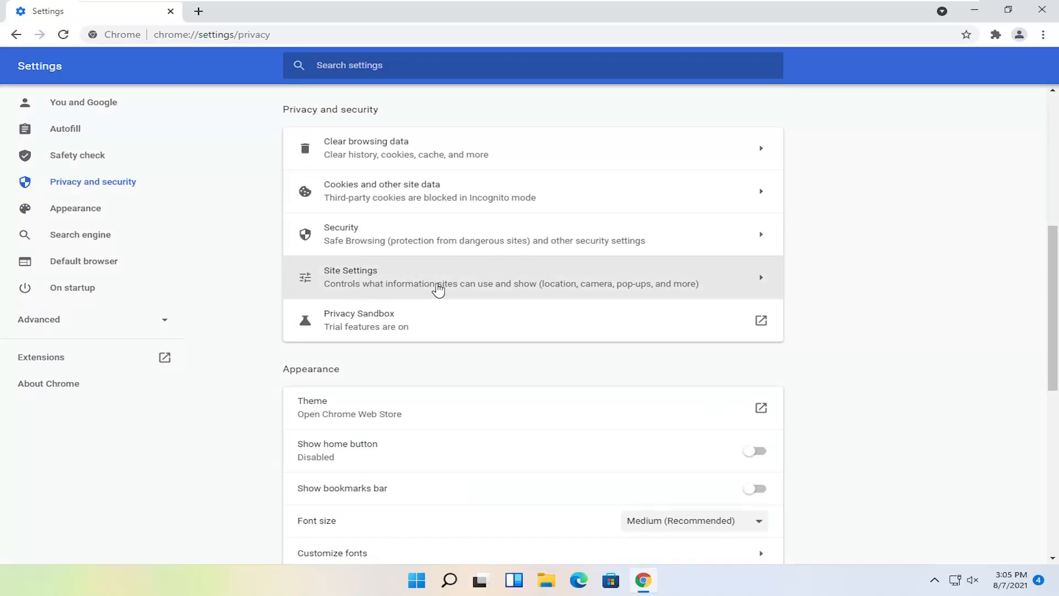
{"action": "left_click", "coordinate": [437, 284]}
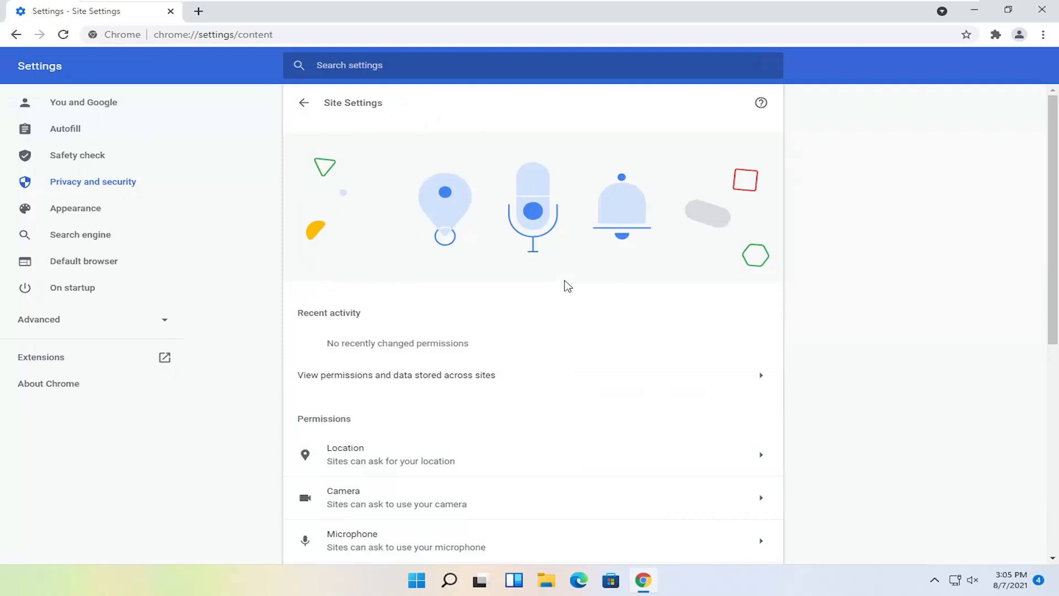
{"action": "scroll", "scroll_direction": "down", "scroll_amount": 3}
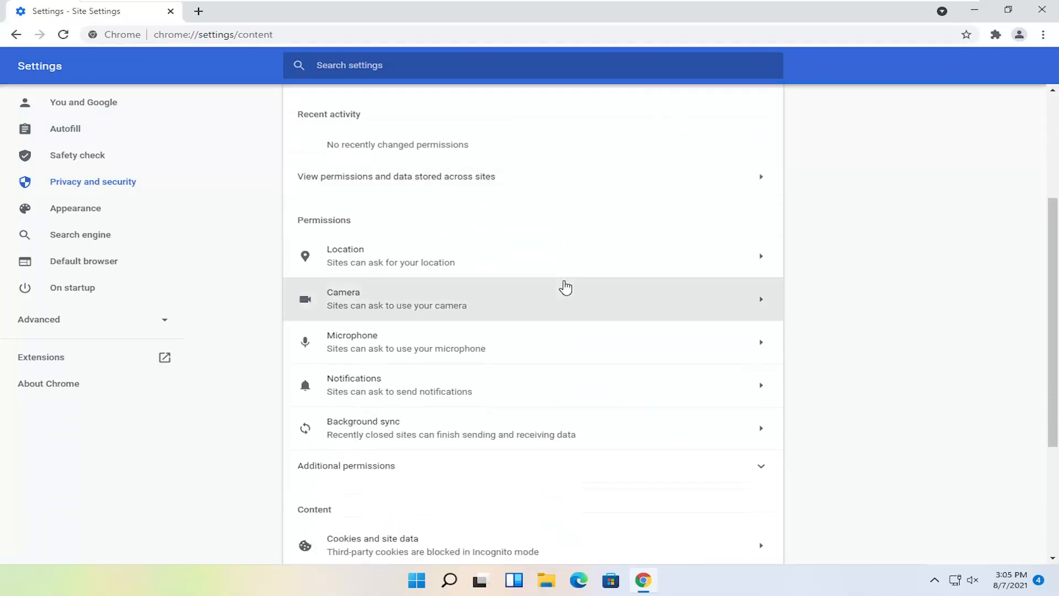
{"action": "mouse_move", "coordinate": [422, 285]}
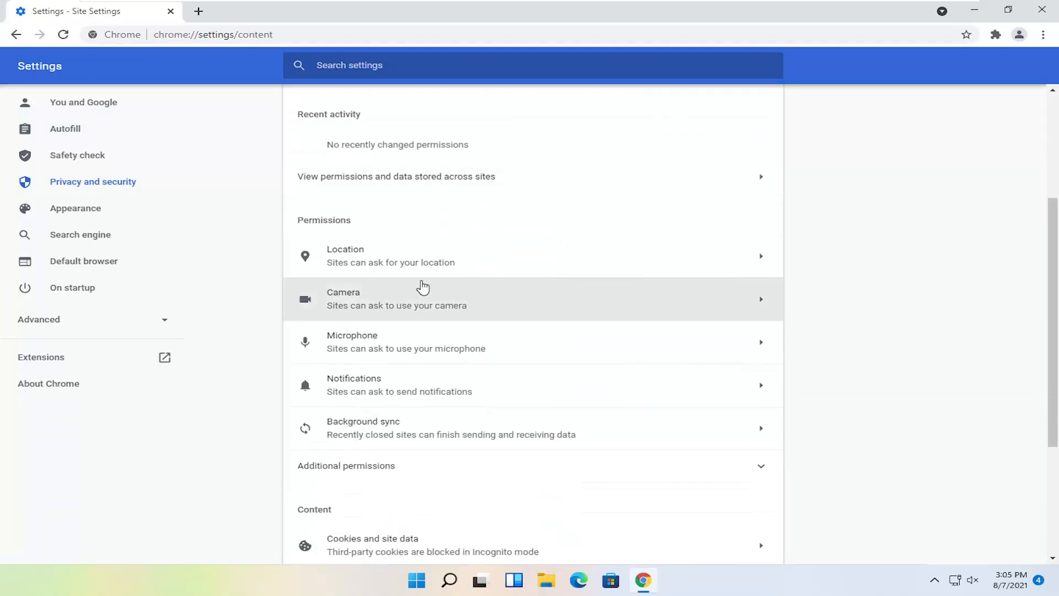
{"action": "scroll", "scroll_direction": "down", "scroll_amount": 3}
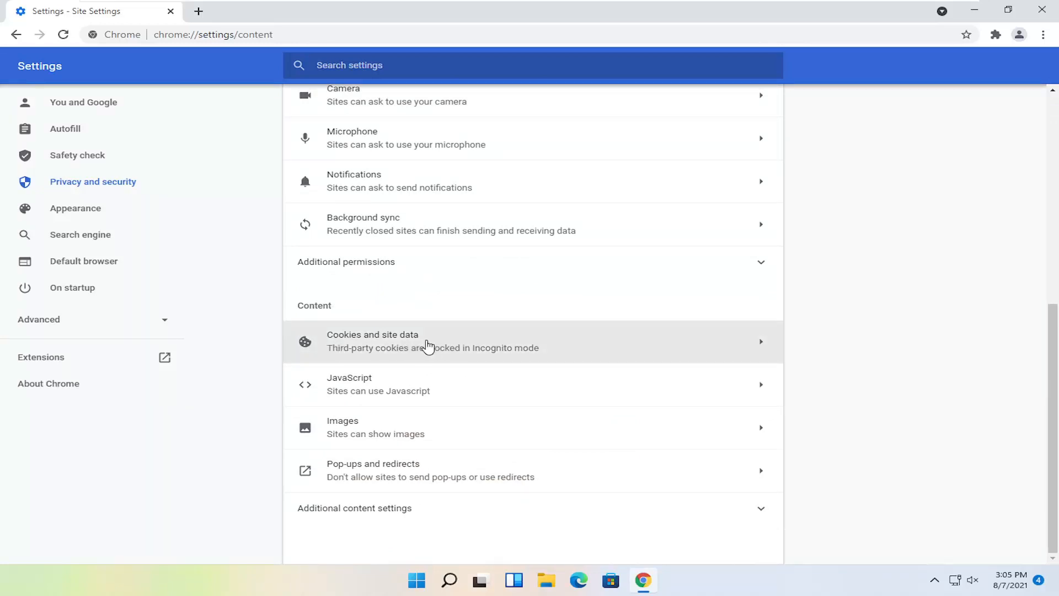
{"action": "left_click", "coordinate": [373, 341]}
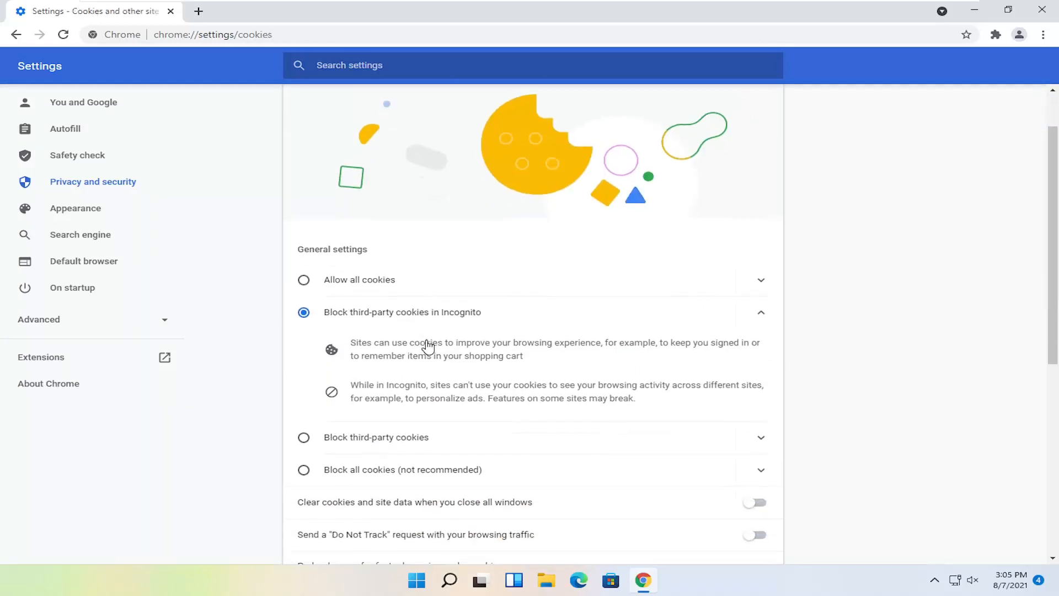
{"action": "scroll", "scroll_direction": "down", "scroll_amount": 3}
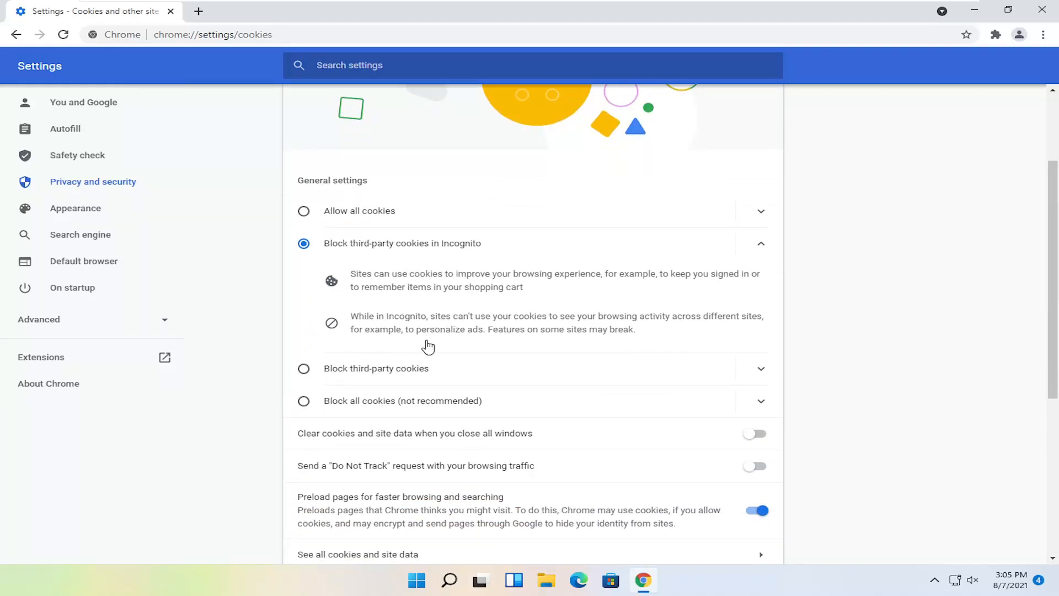
{"action": "mouse_move", "coordinate": [415, 255]}
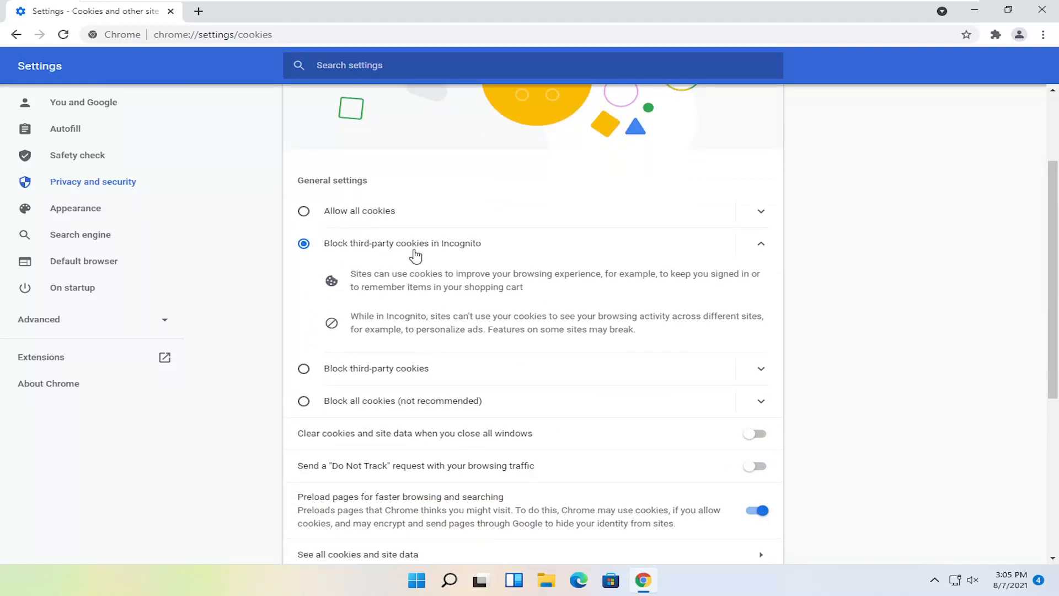
{"action": "scroll", "scroll_direction": "down", "scroll_amount": 3}
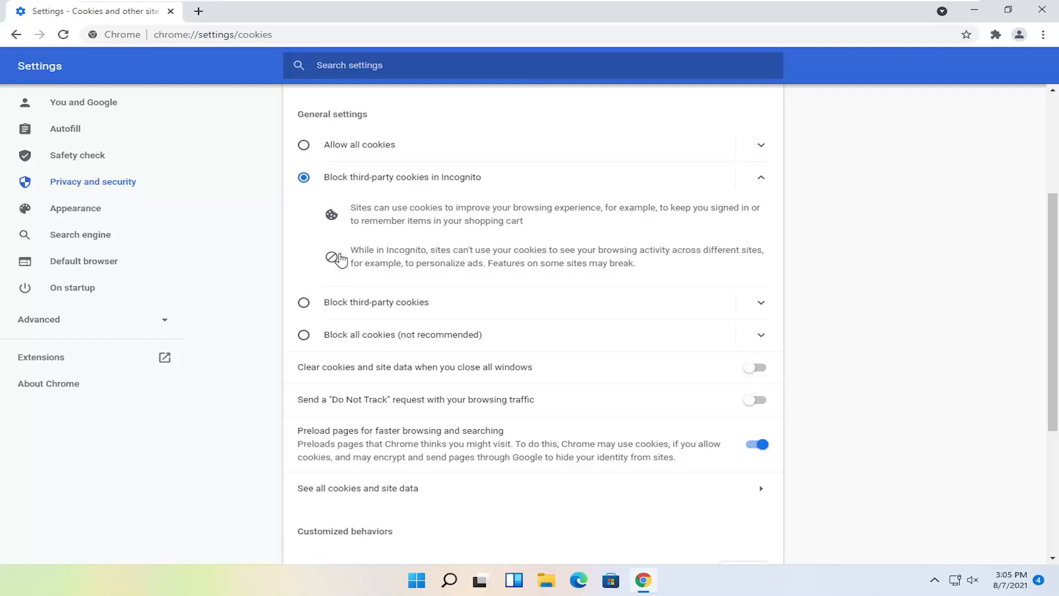
{"action": "scroll", "scroll_direction": "down", "scroll_amount": 3}
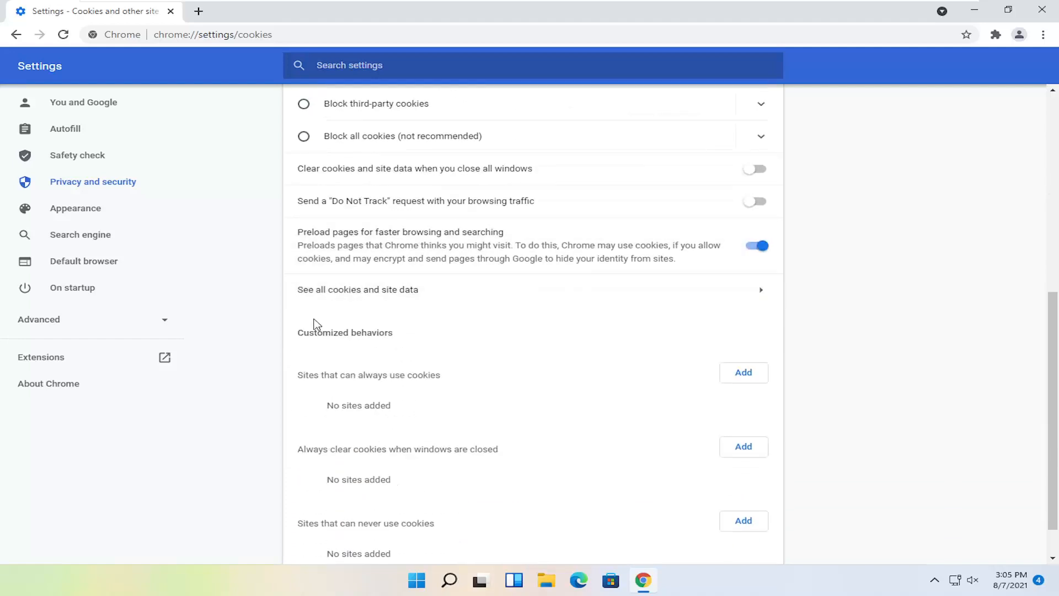
{"action": "mouse_move", "coordinate": [362, 295]}
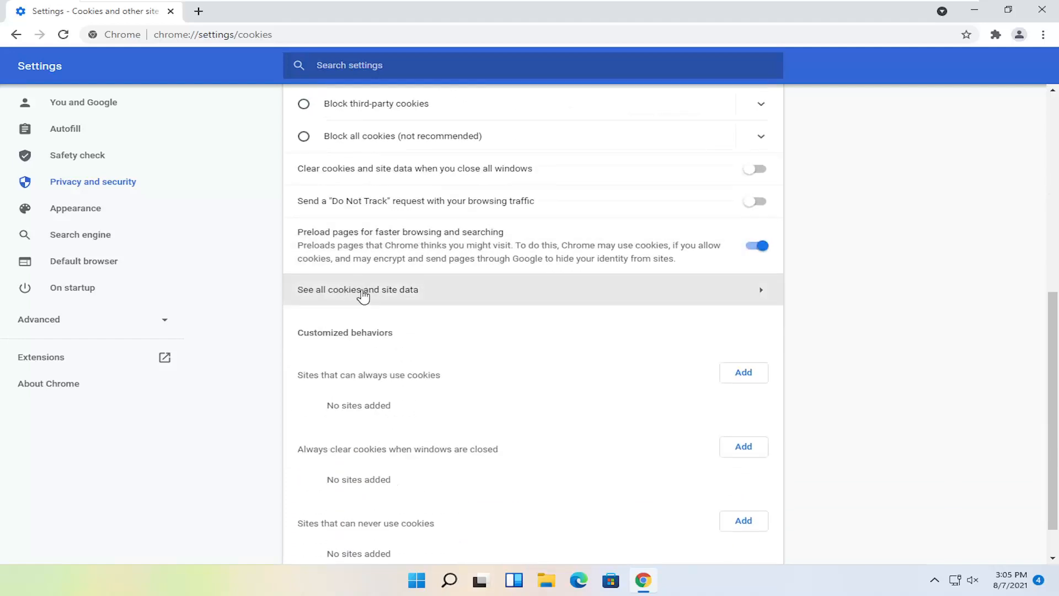
{"action": "left_click", "coordinate": [363, 289]}
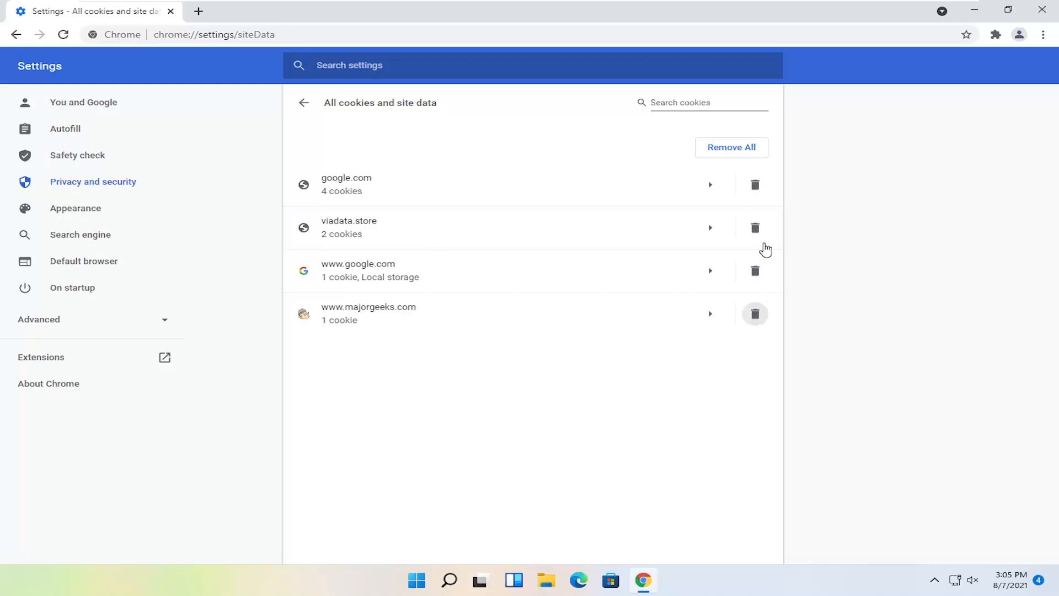
{"action": "mouse_move", "coordinate": [757, 318]}
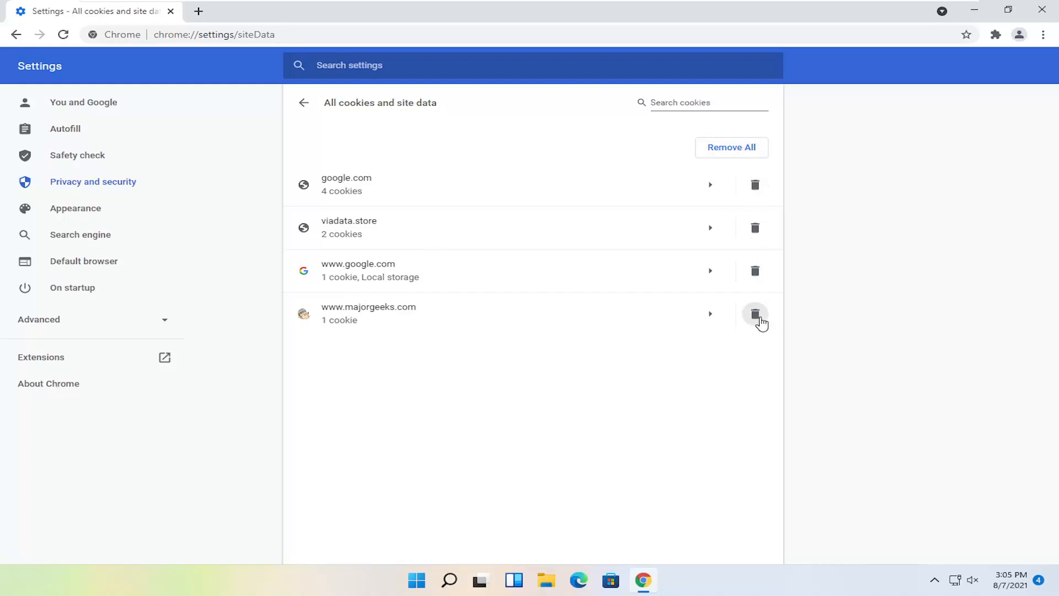
{"action": "mouse_move", "coordinate": [739, 157]}
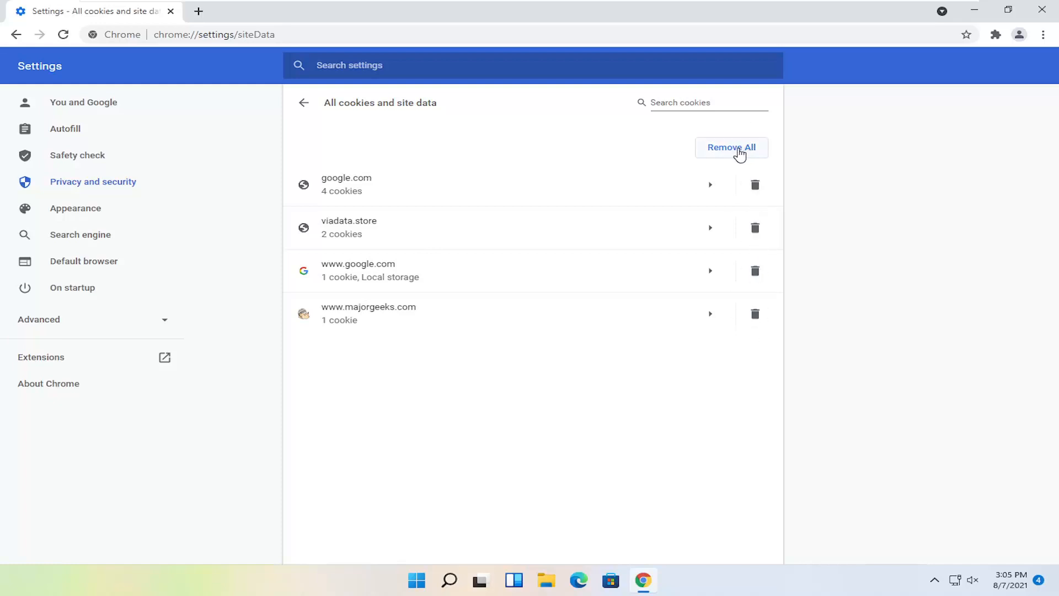
{"action": "left_click", "coordinate": [304, 103]}
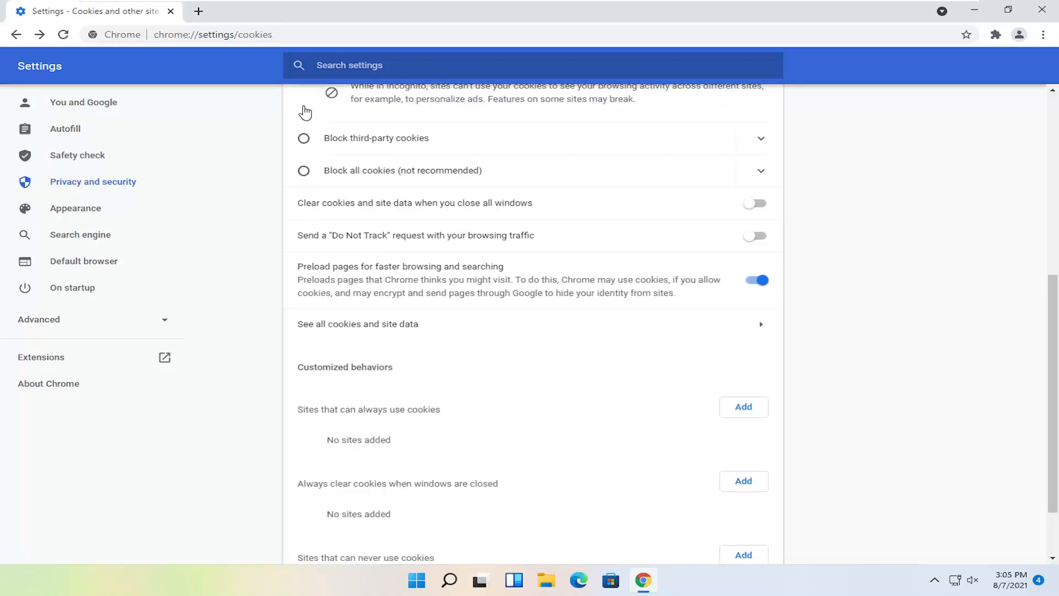
Start adding a site that can always use cookies, cancel it, then close Chrome.
{"action": "scroll", "scroll_direction": "down", "scroll_amount": 3}
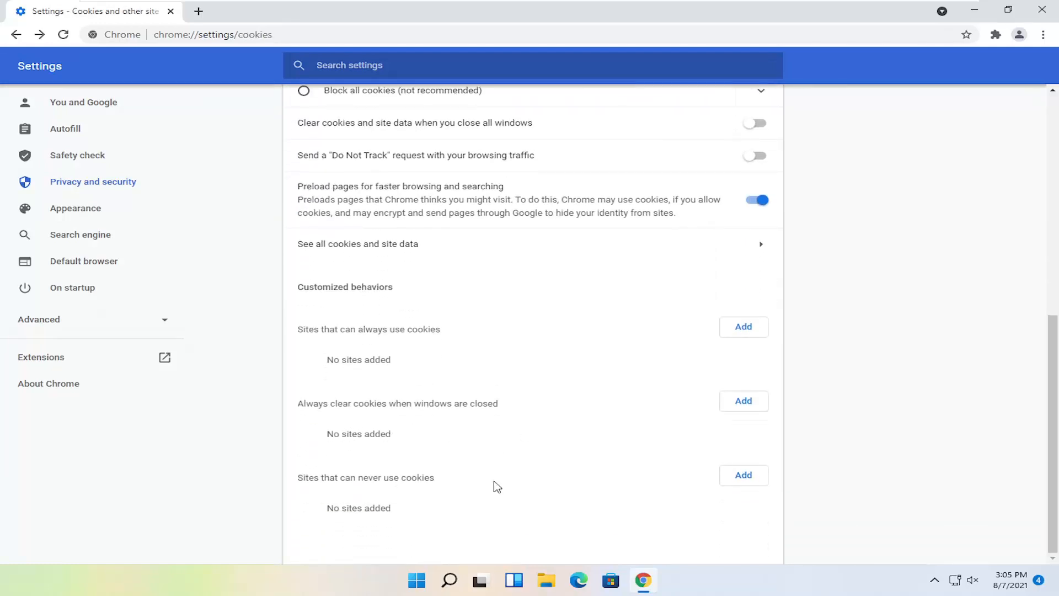
{"action": "mouse_move", "coordinate": [368, 373]}
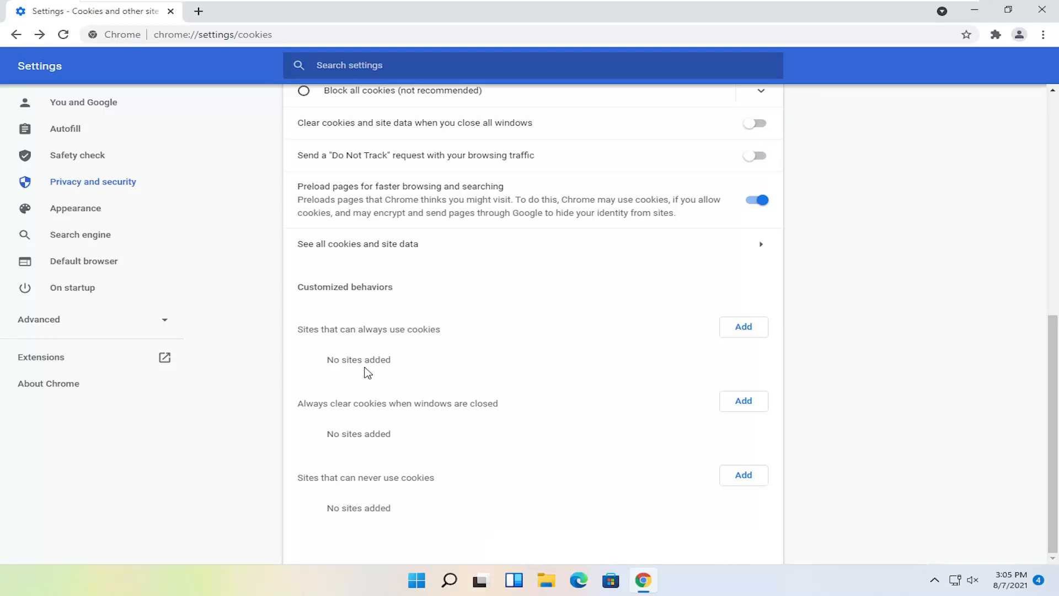
{"action": "mouse_move", "coordinate": [709, 340]}
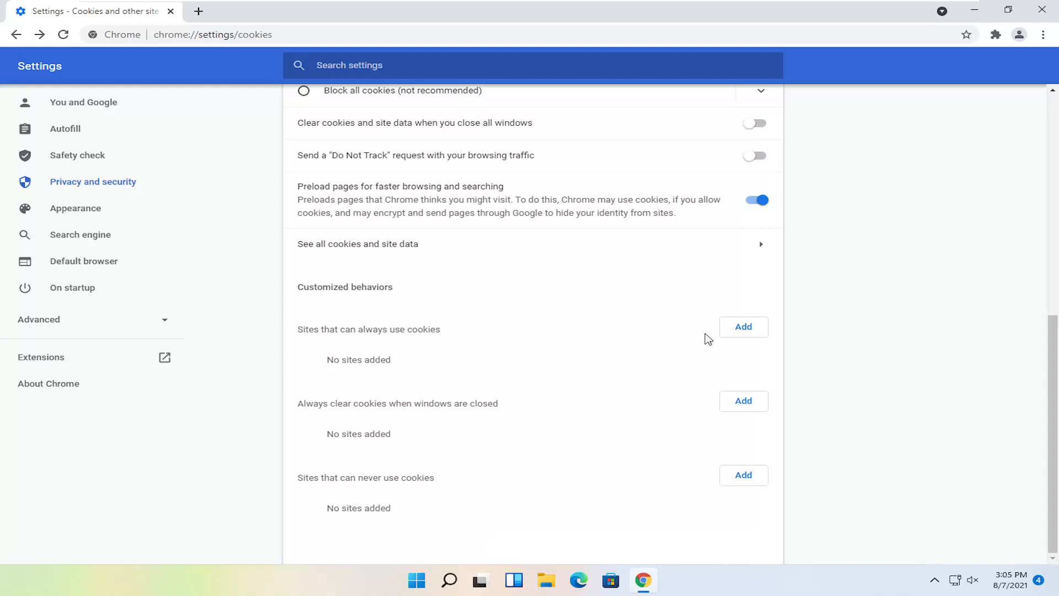
{"action": "left_click", "coordinate": [743, 327]}
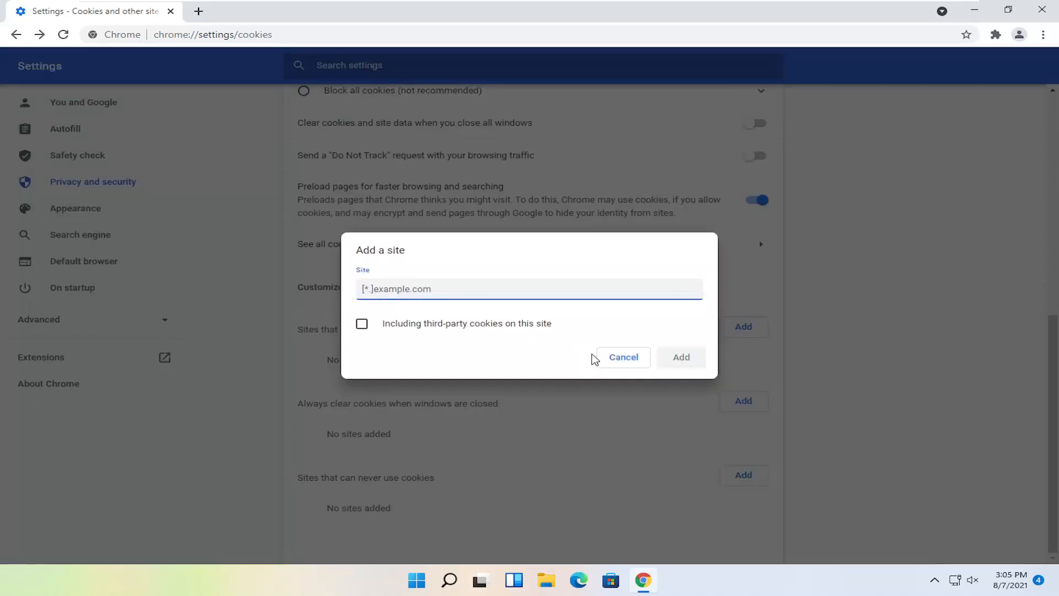
{"action": "left_click", "coordinate": [623, 357]}
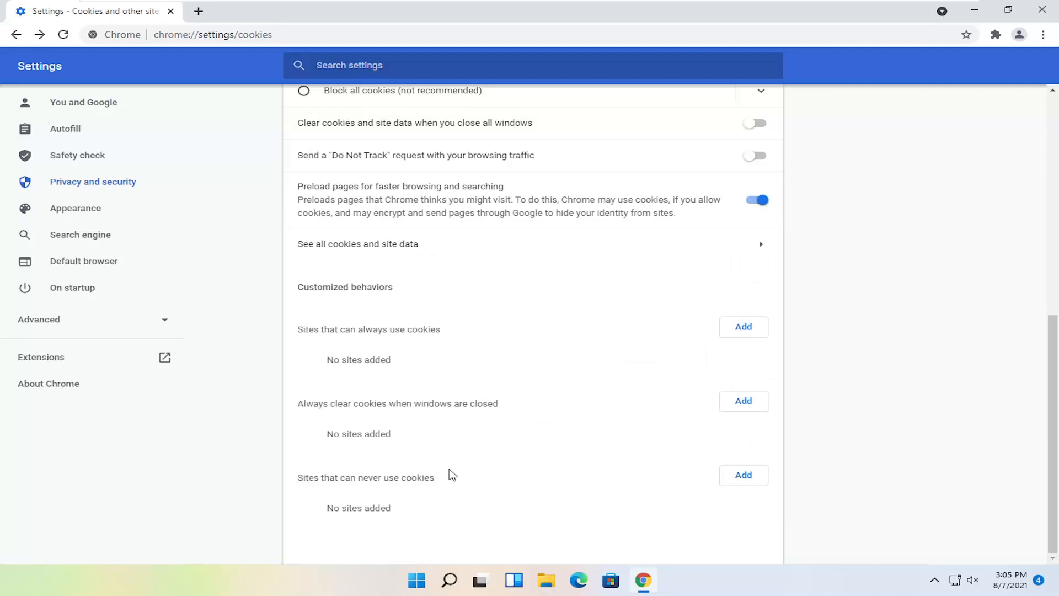
{"action": "mouse_move", "coordinate": [501, 484]}
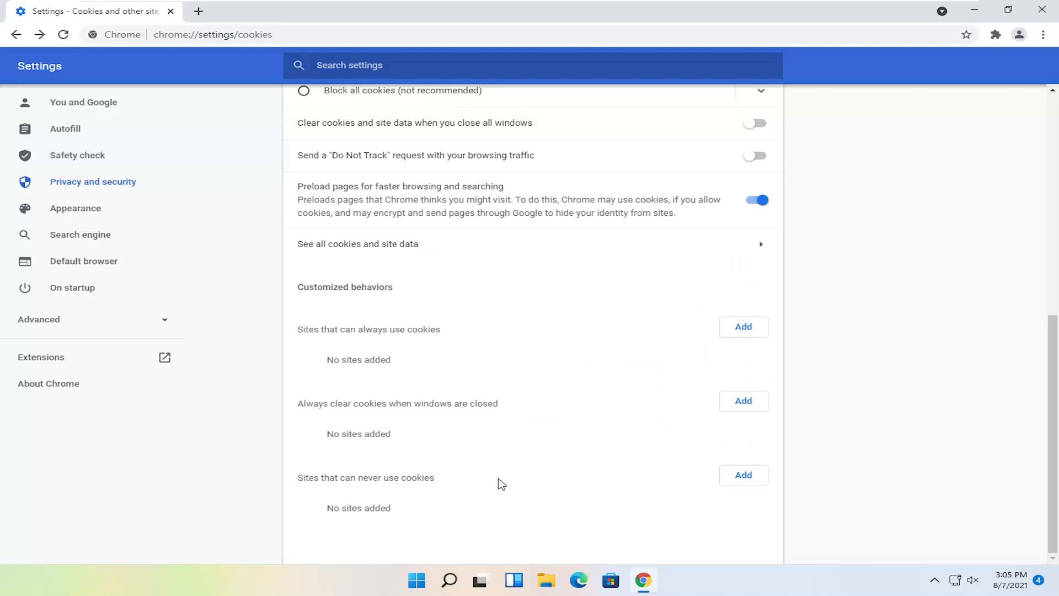
{"action": "mouse_move", "coordinate": [481, 498]}
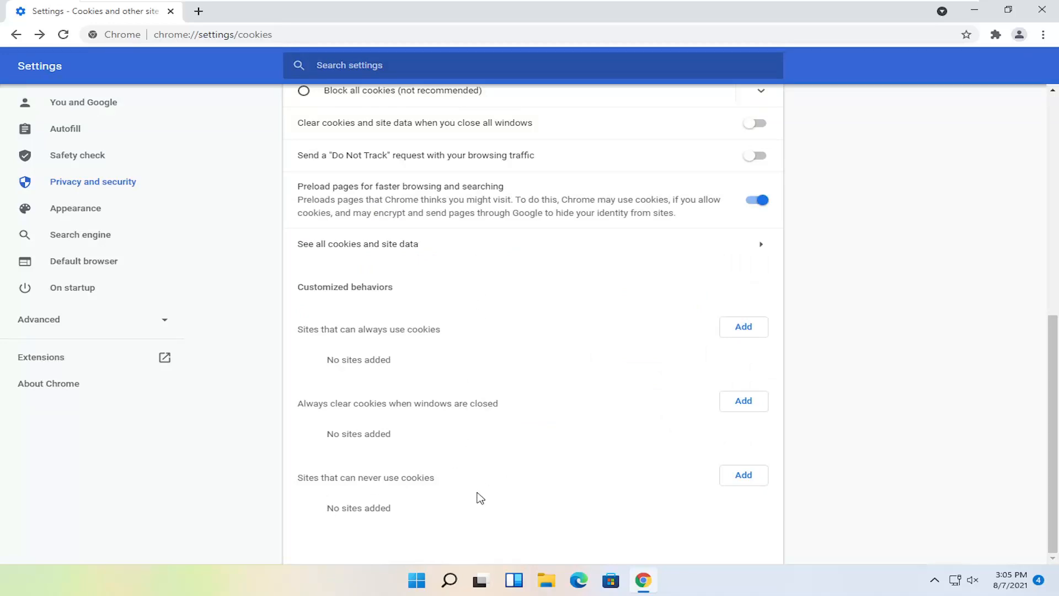
{"action": "mouse_move", "coordinate": [444, 428]}
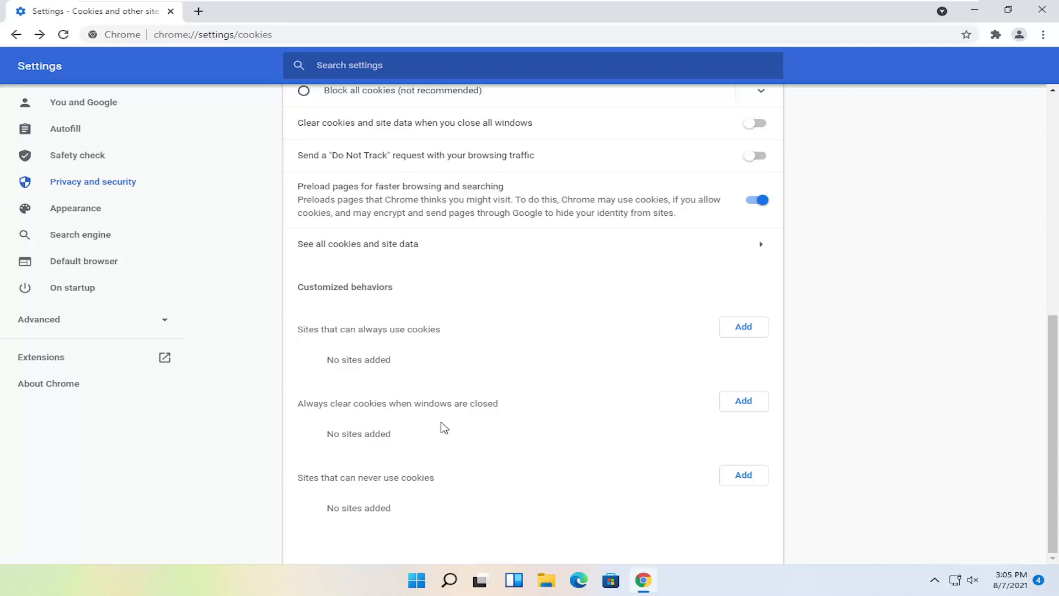
{"action": "mouse_move", "coordinate": [357, 422]}
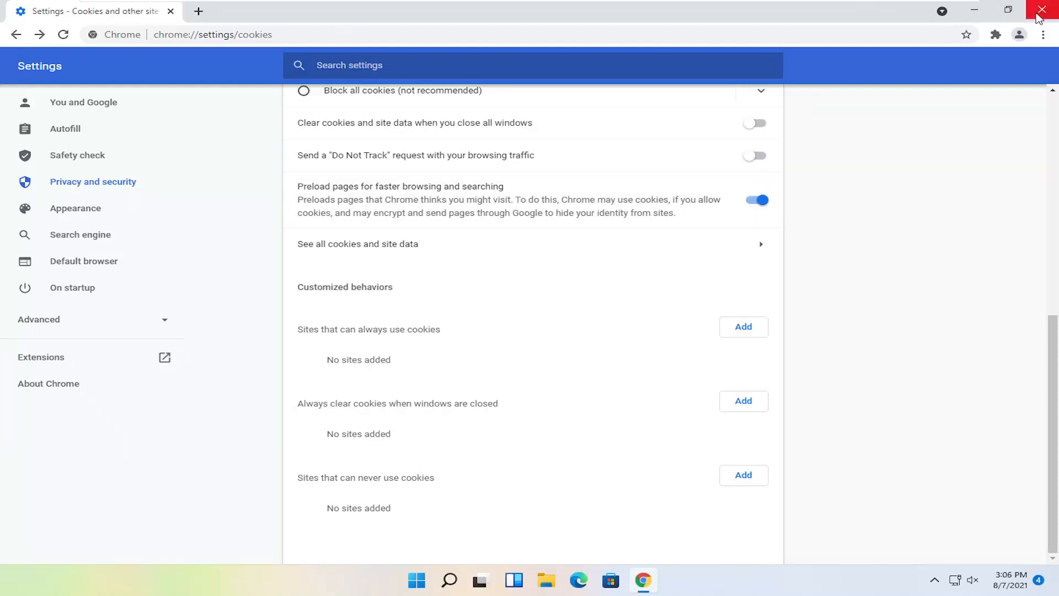
{"action": "left_click", "coordinate": [1041, 9]}
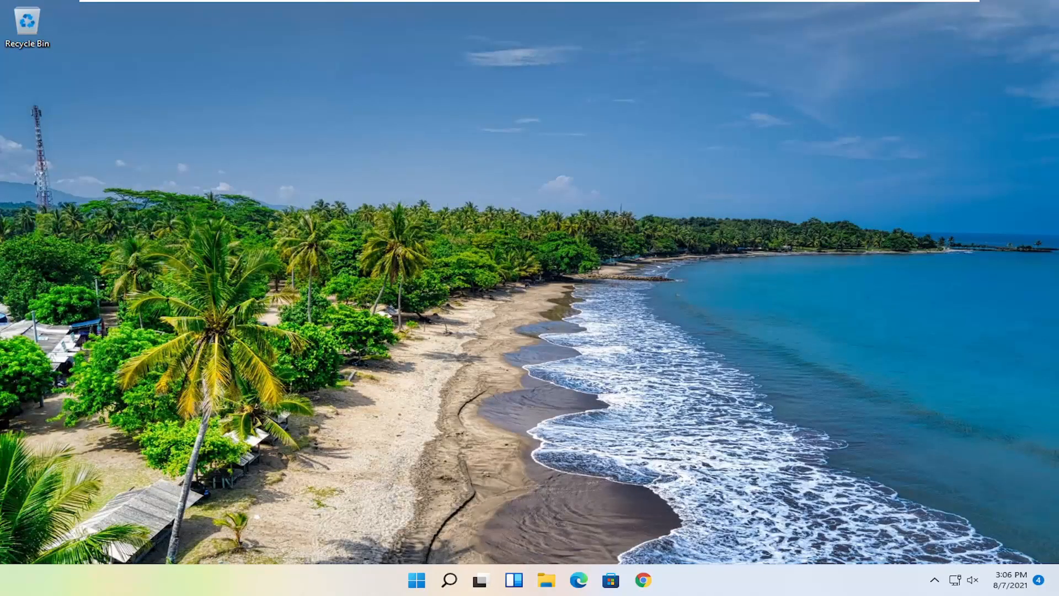